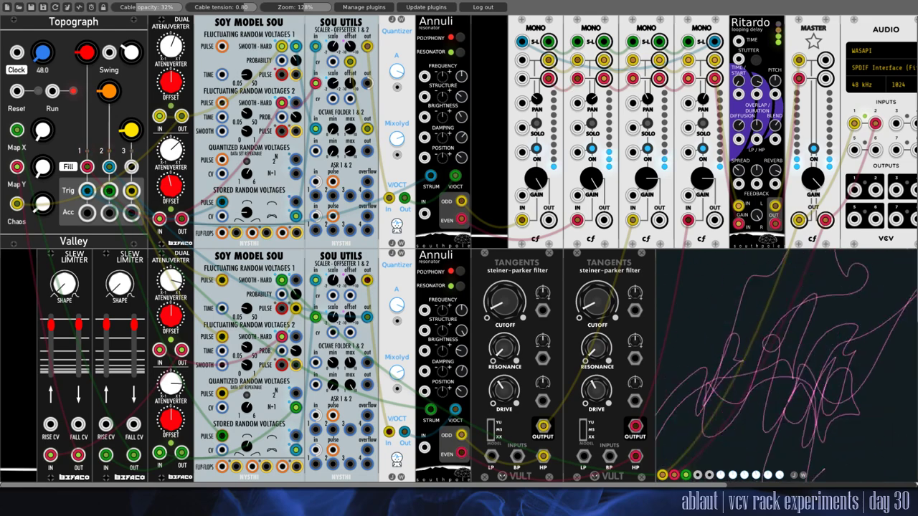
mouse_move(30, 8)
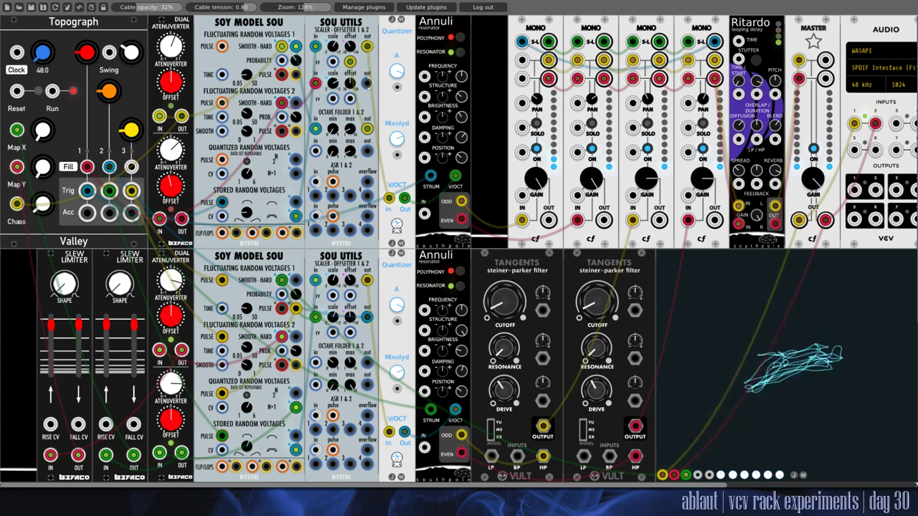
mouse_move(92, 7)
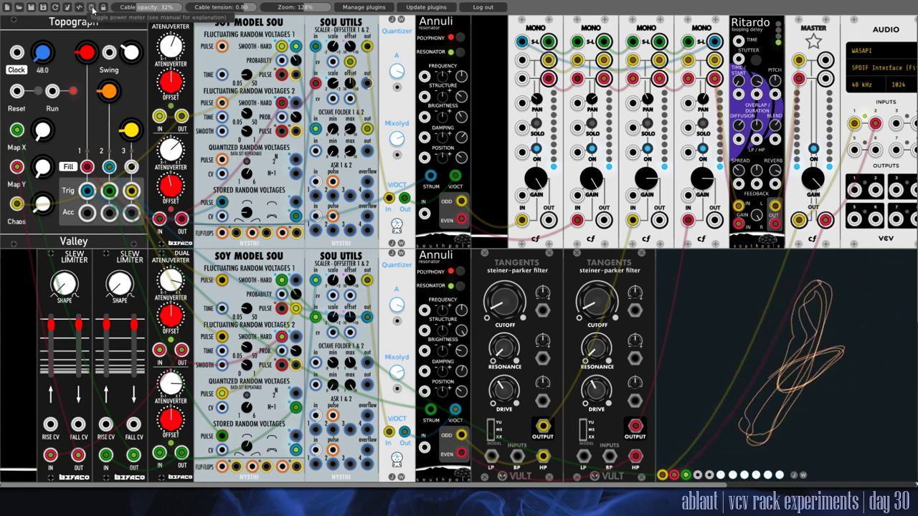
Turn on the power meter so each module displays its CPU time
click(92, 8)
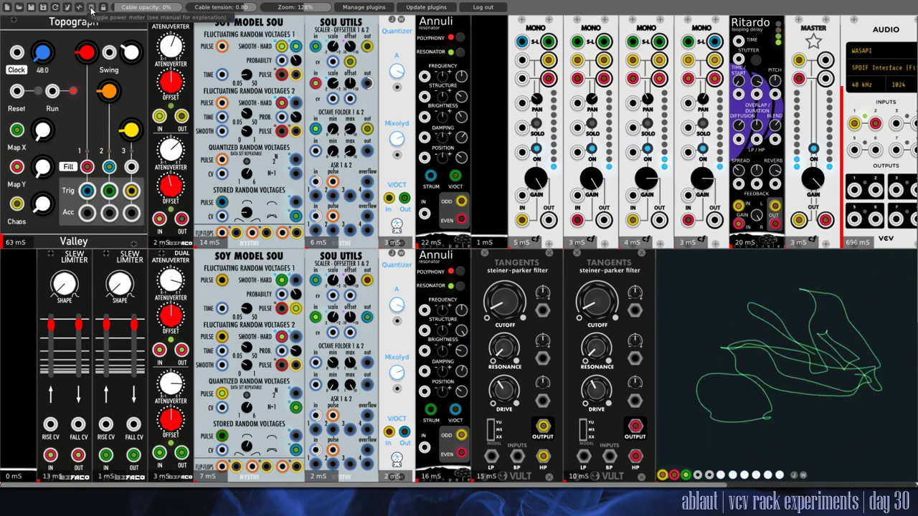
Open the Module Browser from an empty rack row and scroll past Authors to the Tags list
scroll(down, 3)
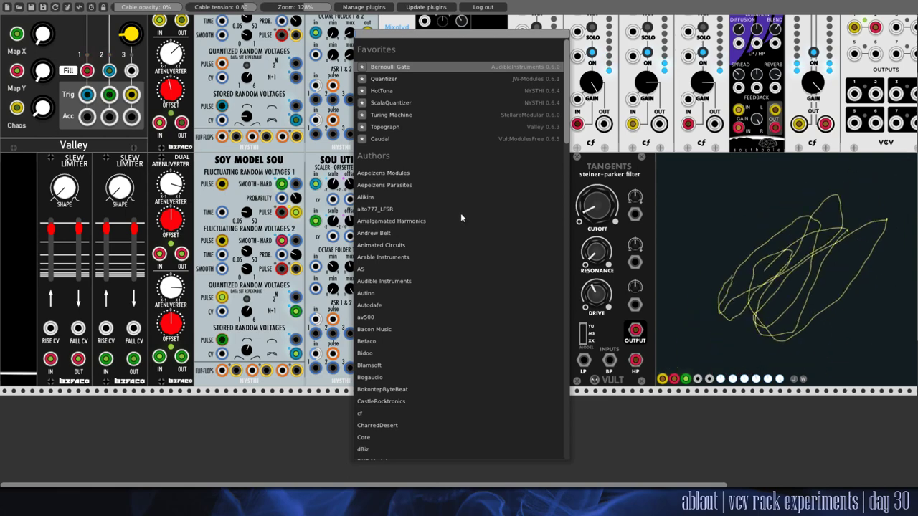
click(383, 172)
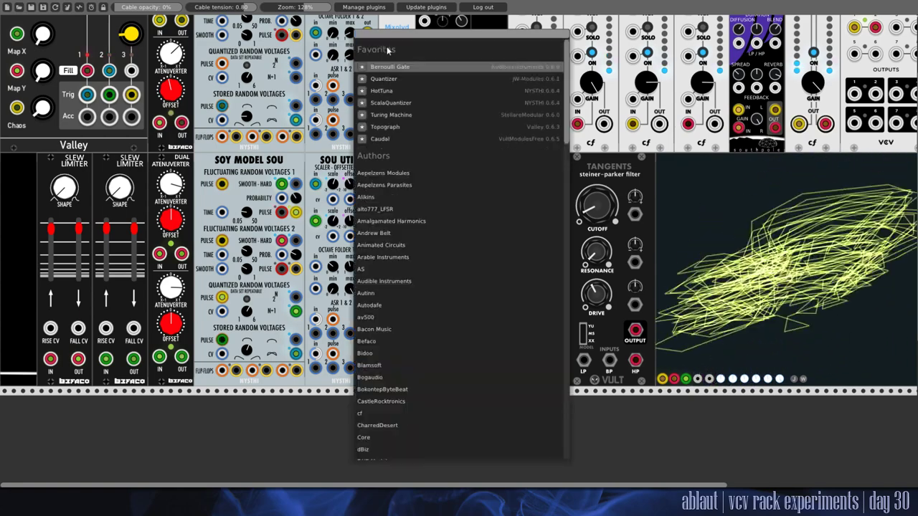
scroll(down, 3)
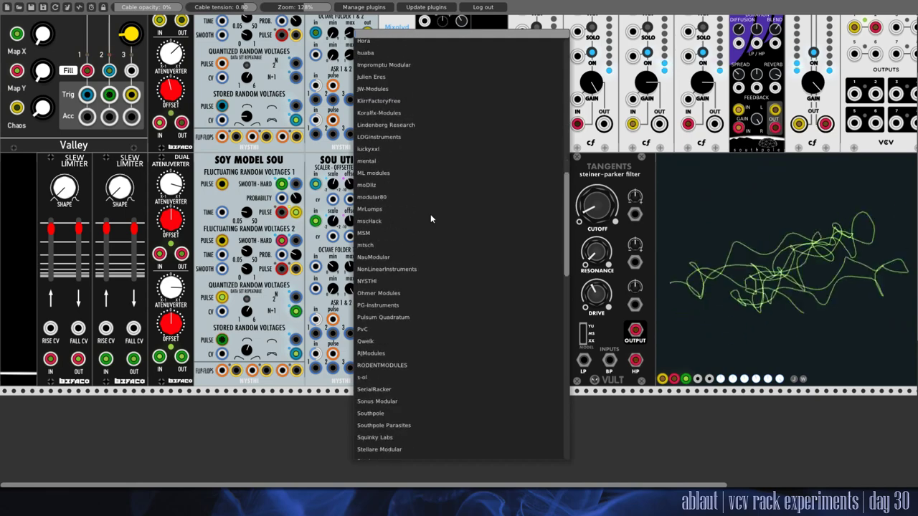
scroll(down, 3)
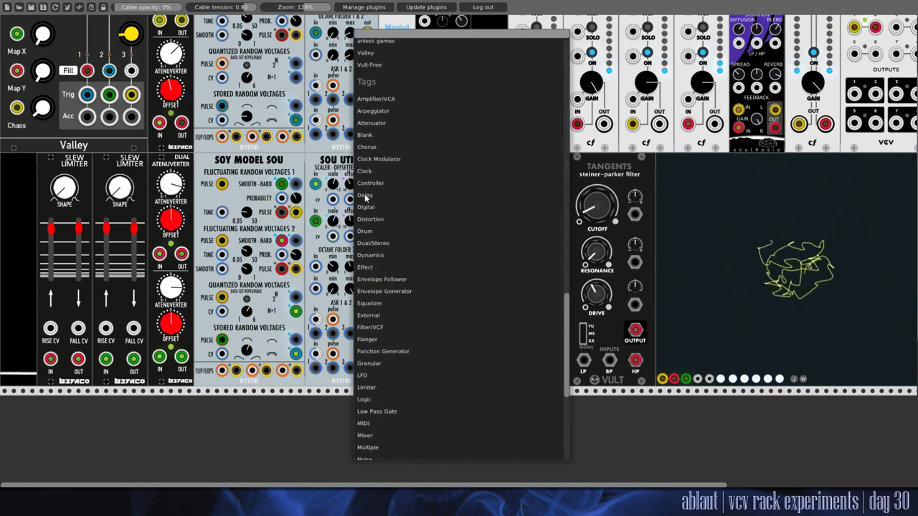
Filter to Delay modules, place an Aepelzens Parasites TapeWorm, and open its context menu
click(365, 195)
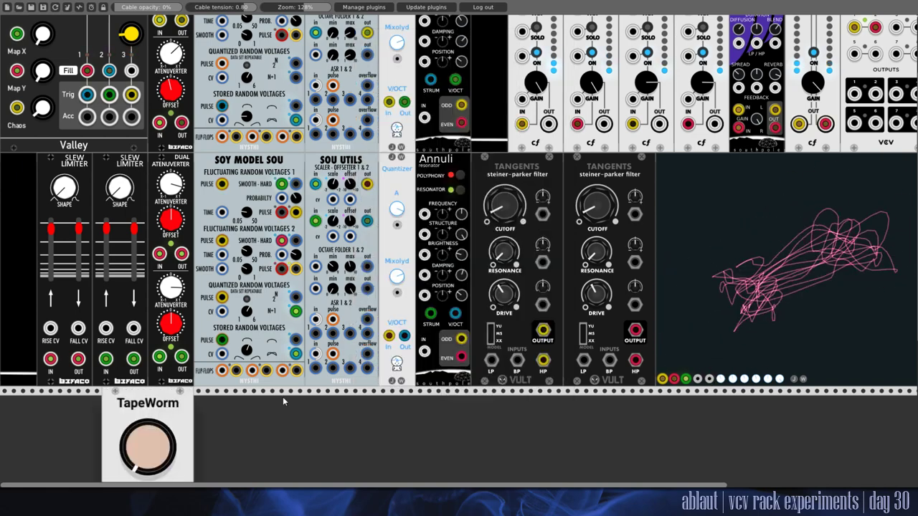
right_click(146, 445)
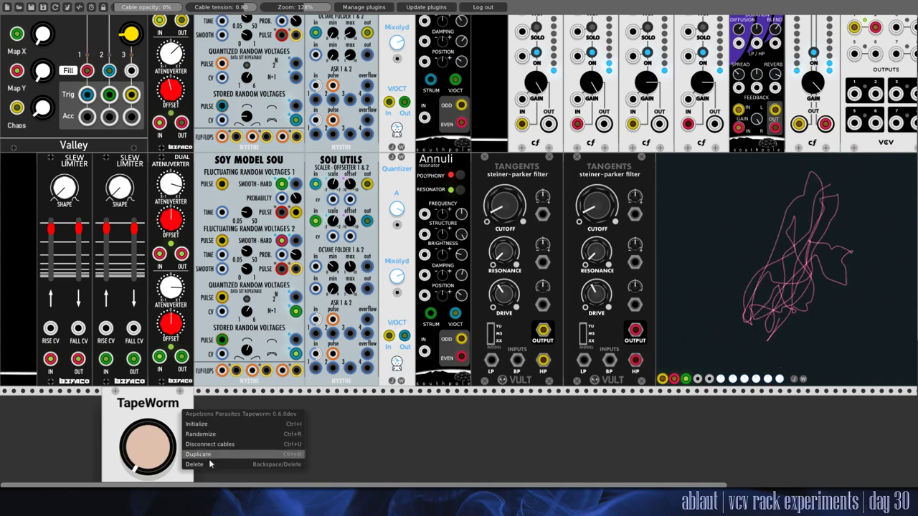